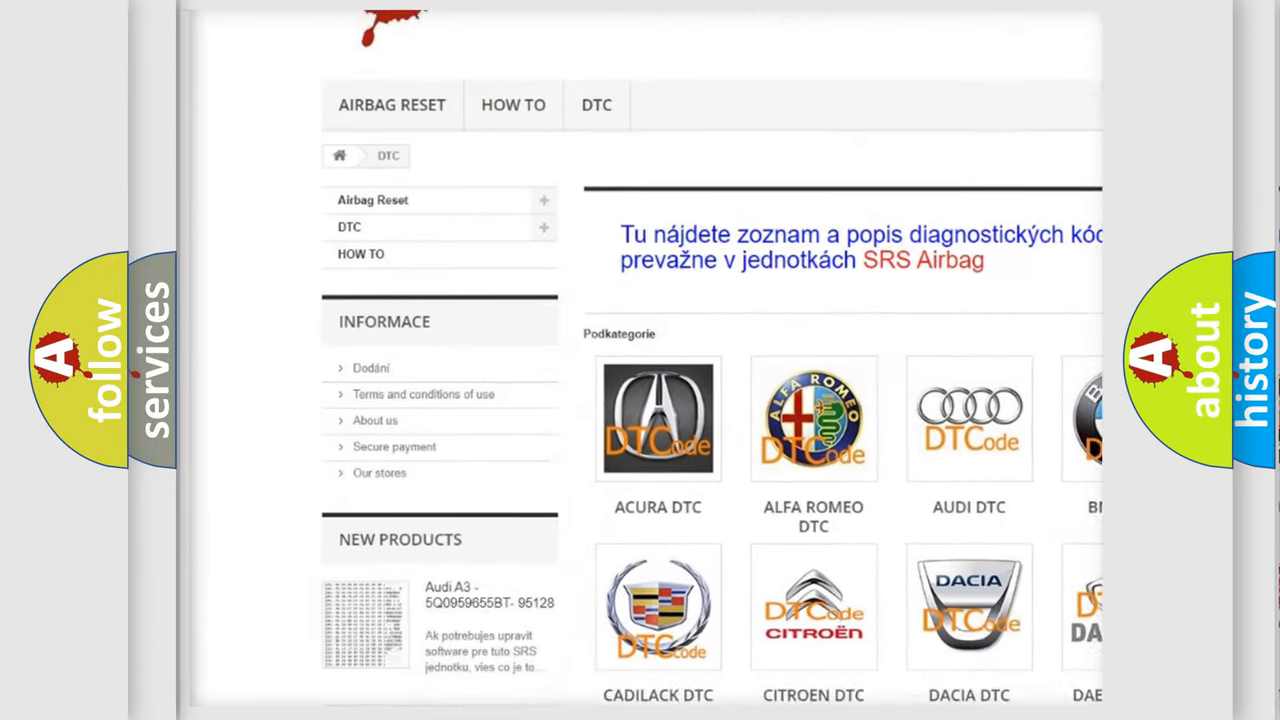
pyautogui.scroll(-3)
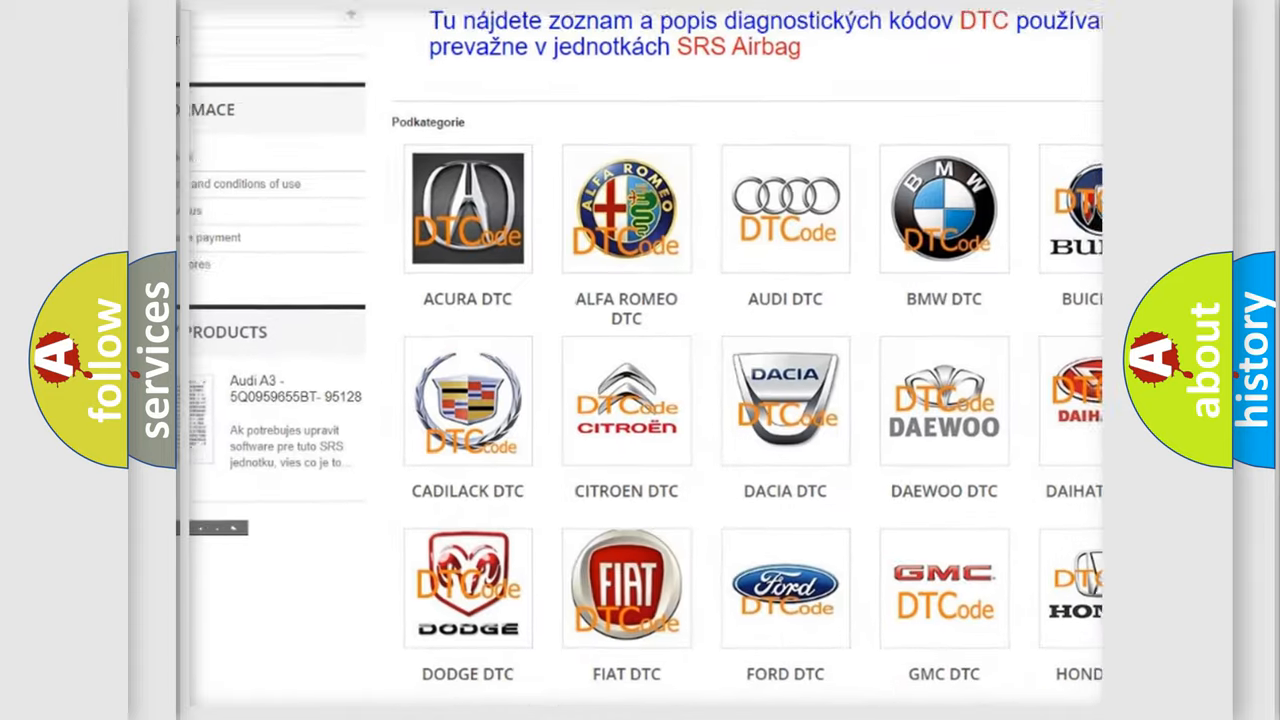
pyautogui.scroll(-3)
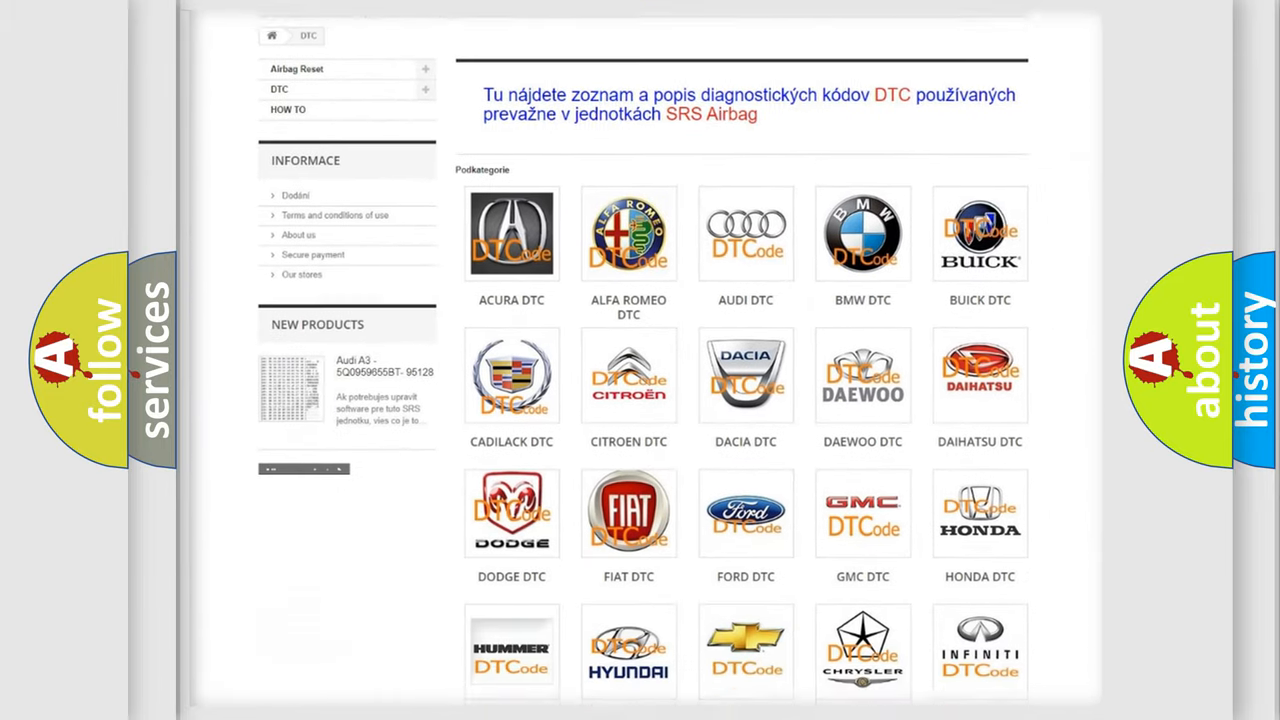
pyautogui.scroll(-3)
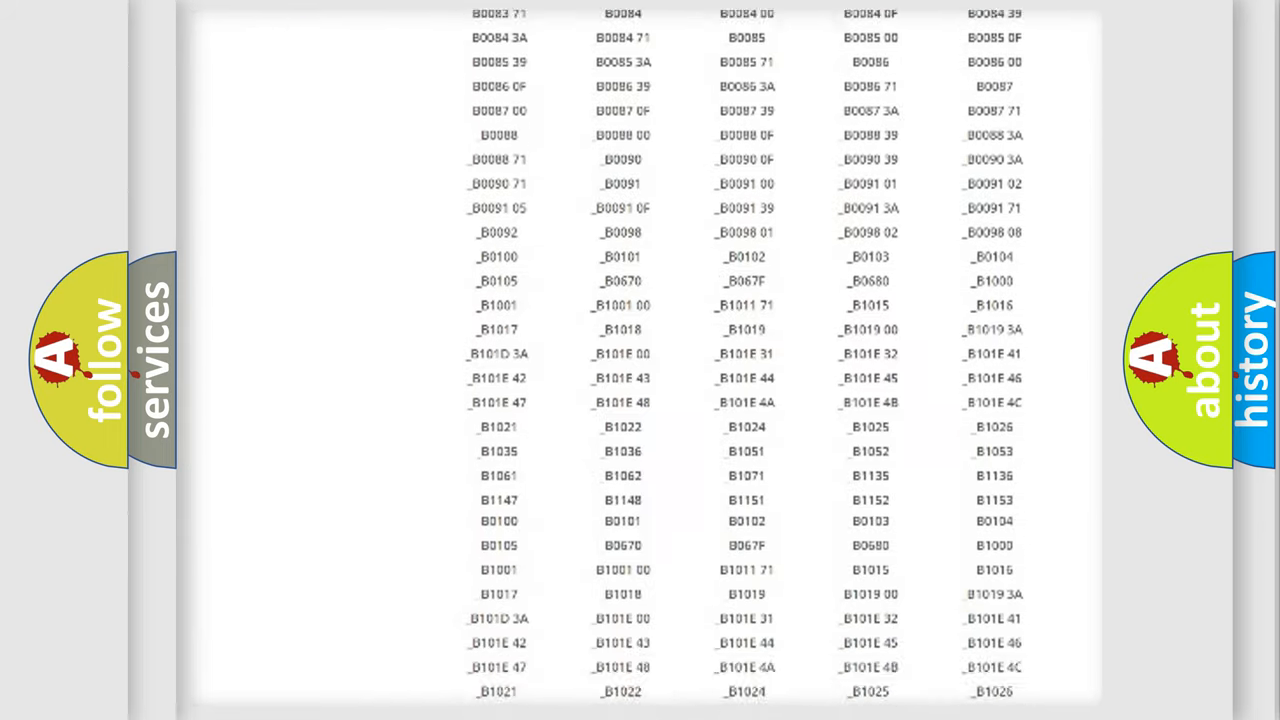
pyautogui.scroll(-3)
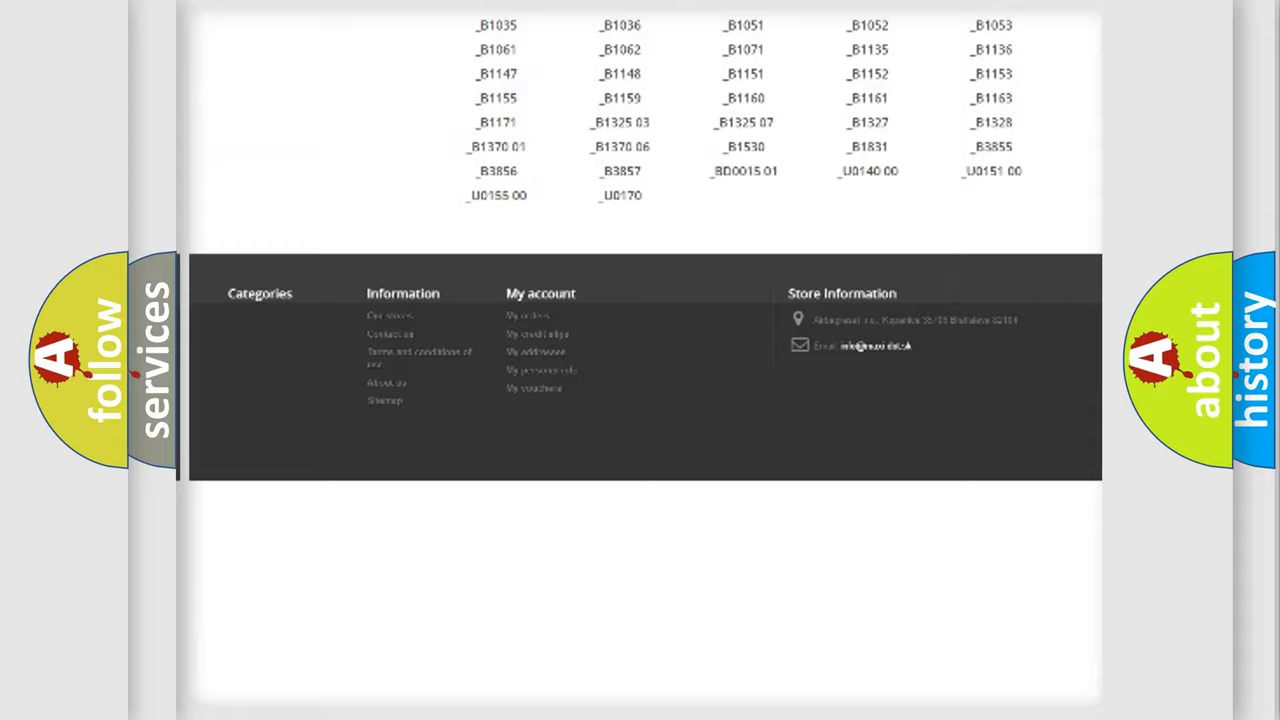
pyautogui.scroll(3)
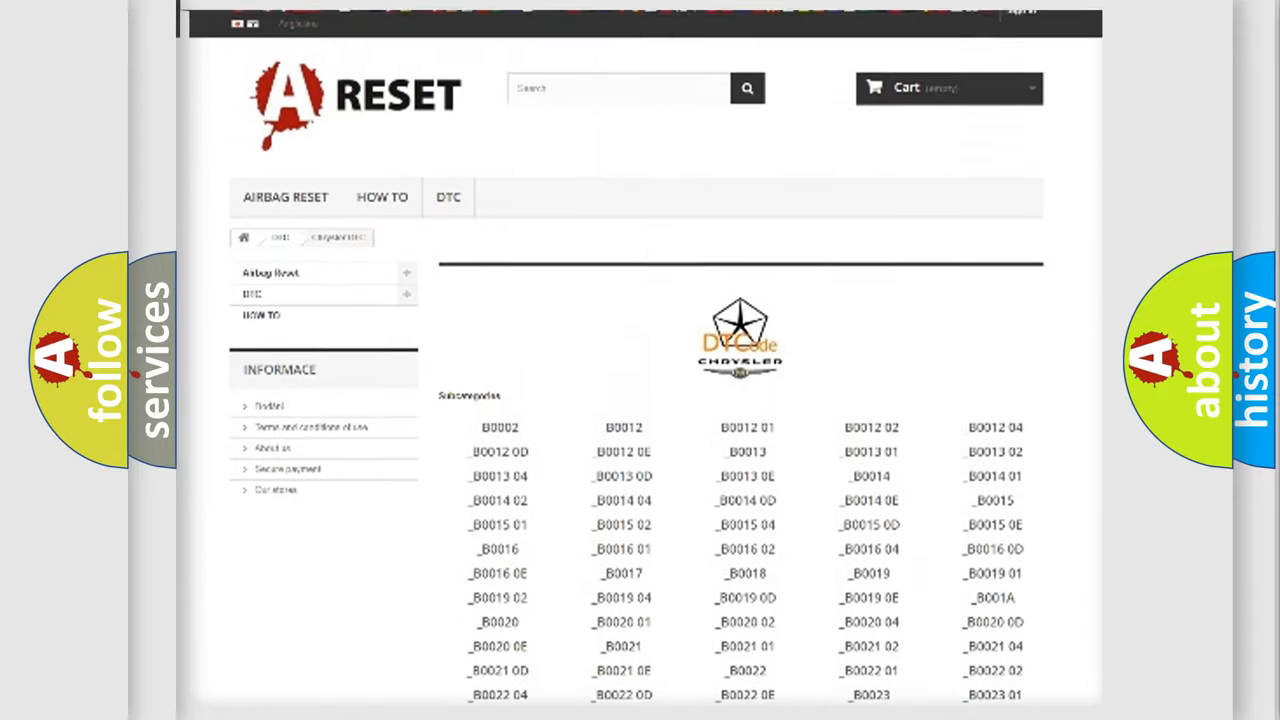